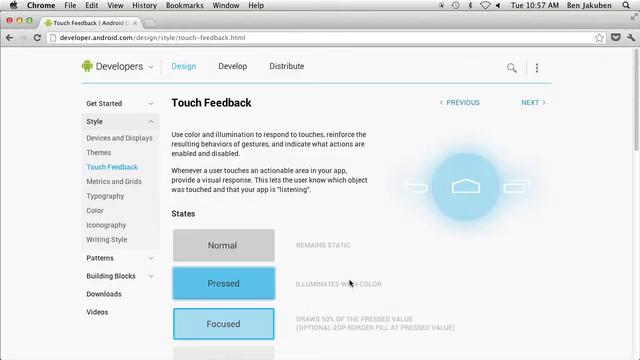
pyautogui.moveTo(288, 210)
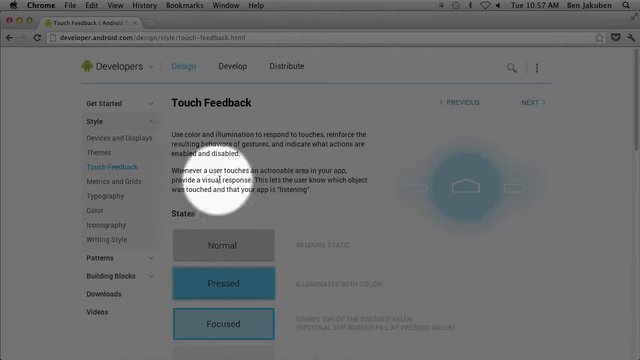
pyautogui.moveTo(344, 196)
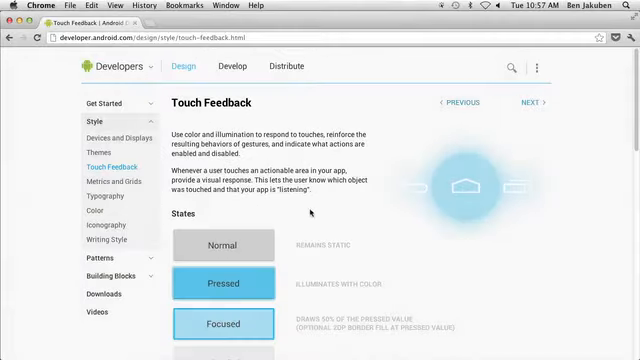
# Tap Enlighten me! three times to cycle answers, ending on 'It is doubtful'
pyautogui.scroll(-3)
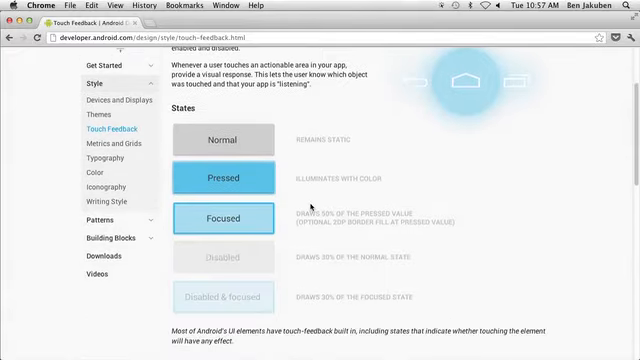
pyautogui.scroll(-3)
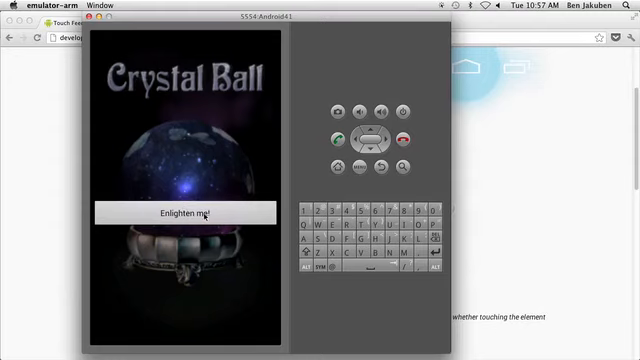
pyautogui.click(184, 212)
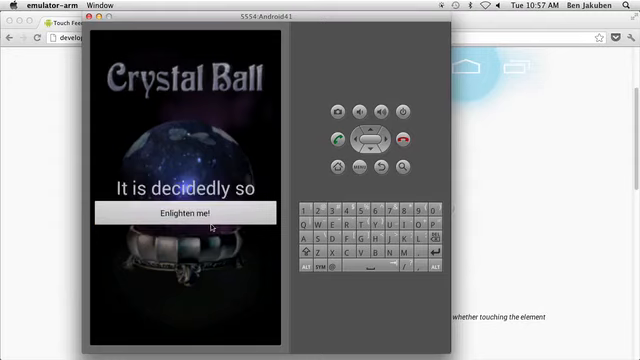
pyautogui.click(184, 212)
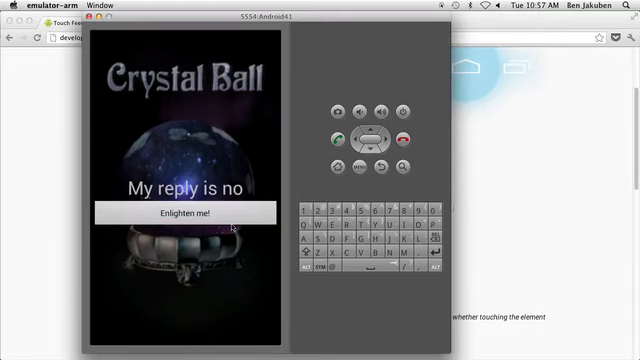
pyautogui.click(178, 212)
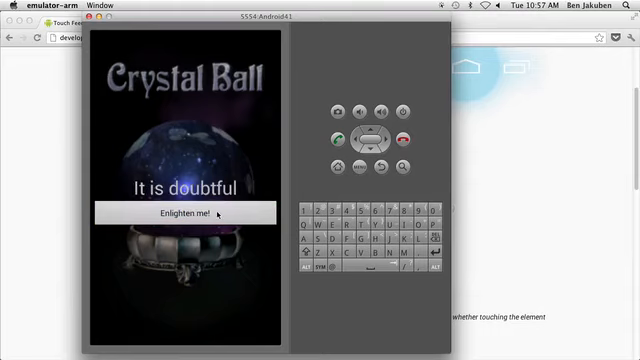
pyautogui.moveTo(208, 256)
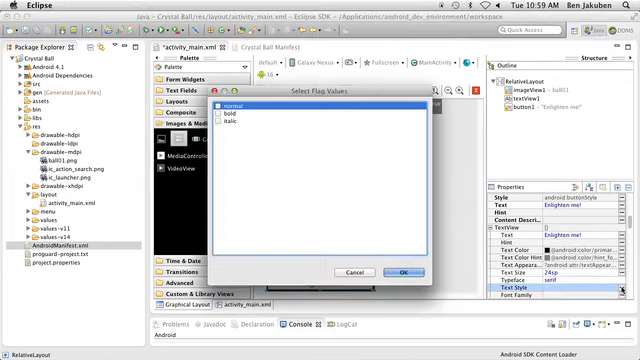
# Tick the bold and italic flags for the button's Text Style
pyautogui.click(214, 114)
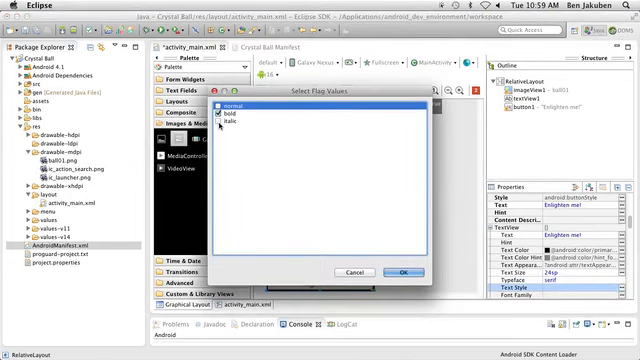
pyautogui.click(392, 272)
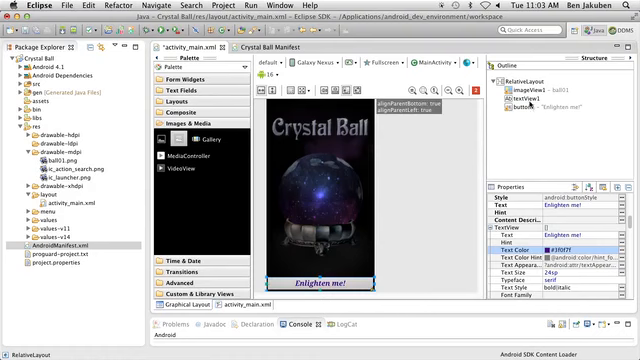
# Add a TextView over the crystal ball with text 'Better not to tell you now'
pyautogui.click(530, 100)
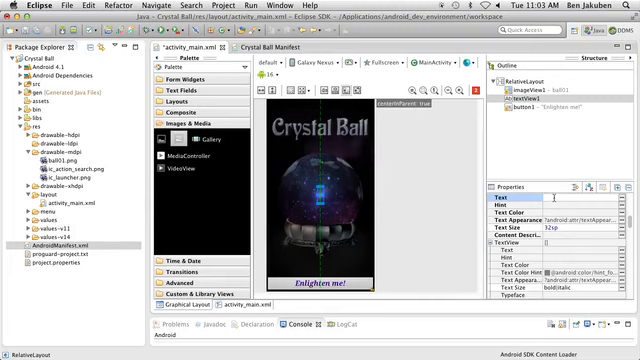
pyautogui.write('Better not to tell you now')
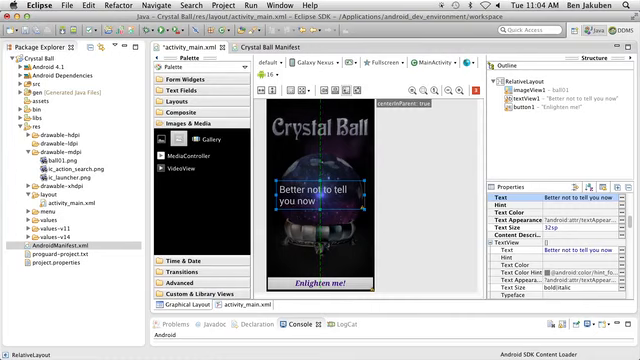
pyautogui.moveTo(428, 206)
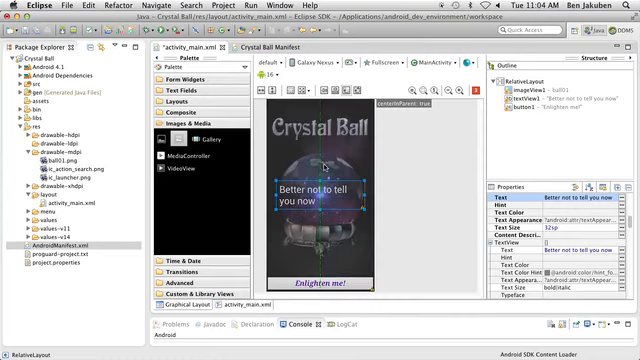
pyautogui.moveTo(324, 168)
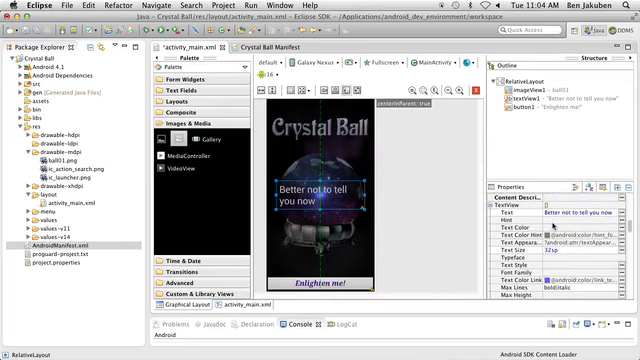
# Set the answer TextView's Gravity flag to center
pyautogui.scroll(-3)
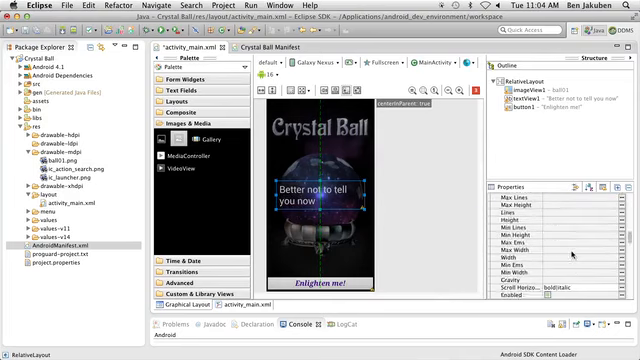
pyautogui.scroll(-3)
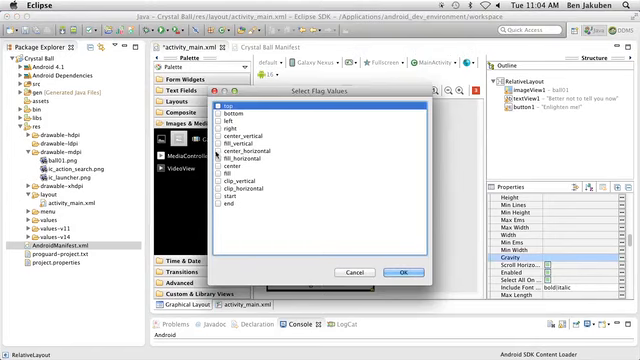
pyautogui.click(388, 272)
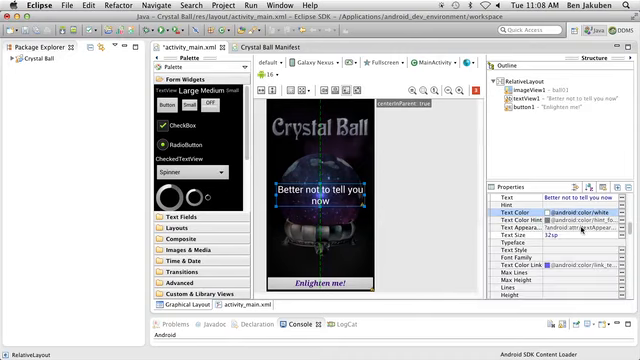
# Give the answer text a white shadow with Shadow Radius 10
pyautogui.scroll(-3)
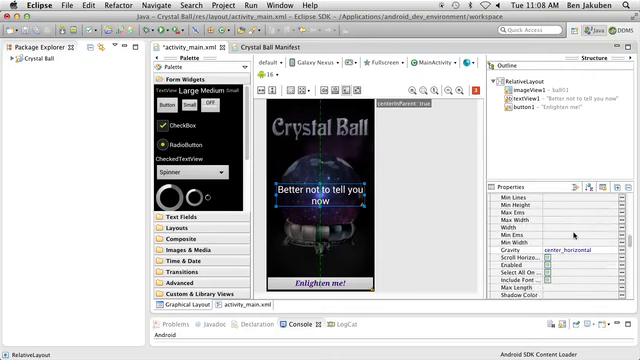
pyautogui.scroll(-3)
pyautogui.write('@android:color/white')
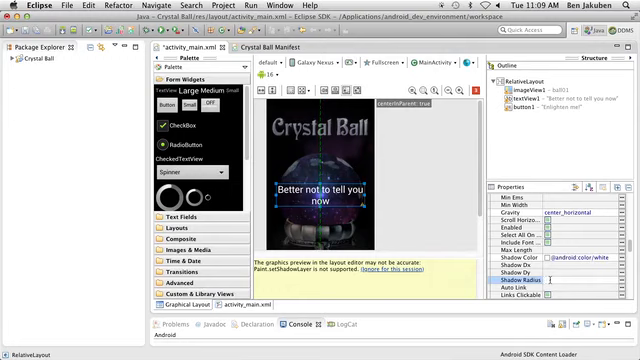
pyautogui.write('10')
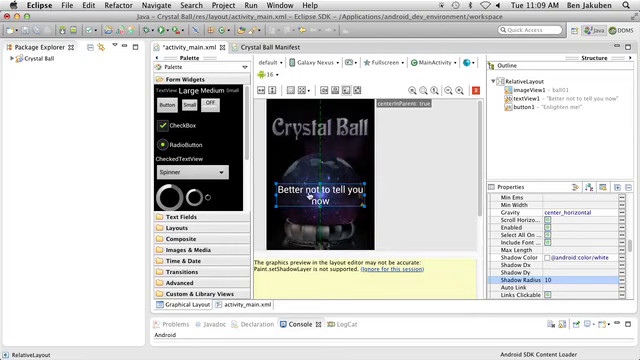
# Replace the label's text with a string resource via Edit Text and the Resource Chooser
pyautogui.rightClick(308, 196)
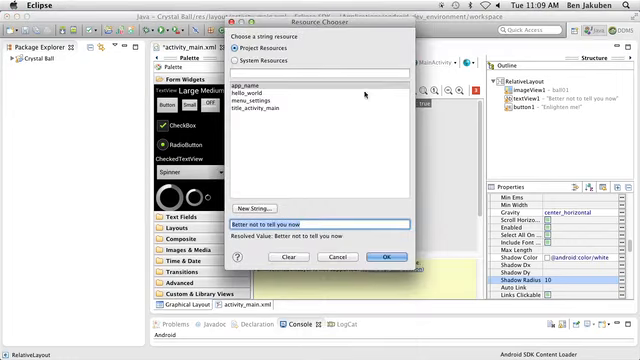
pyautogui.click(378, 258)
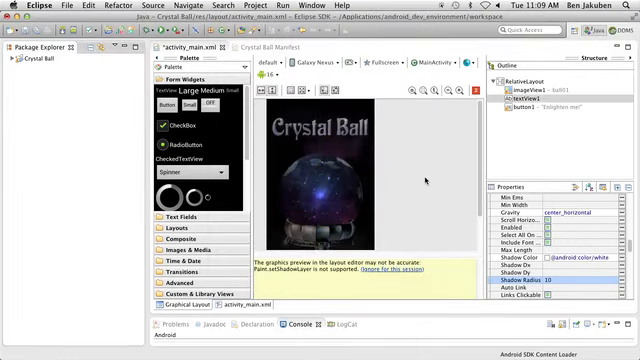